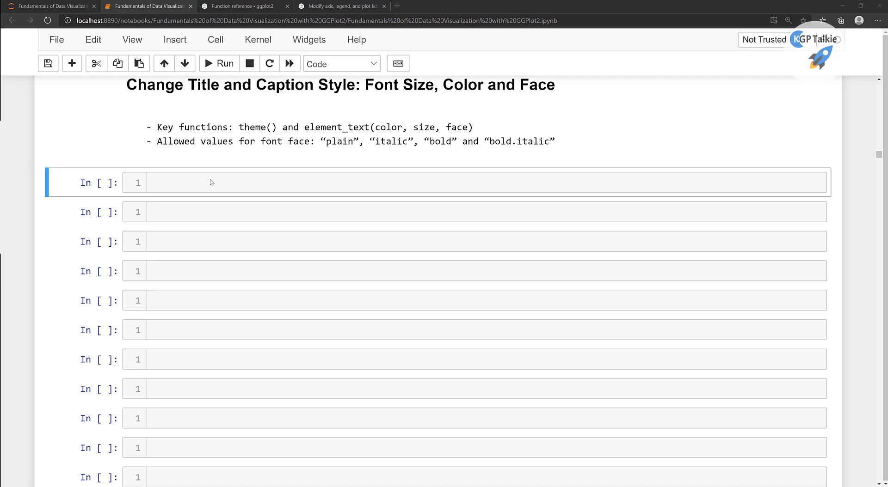
mouse_move(404, 110)
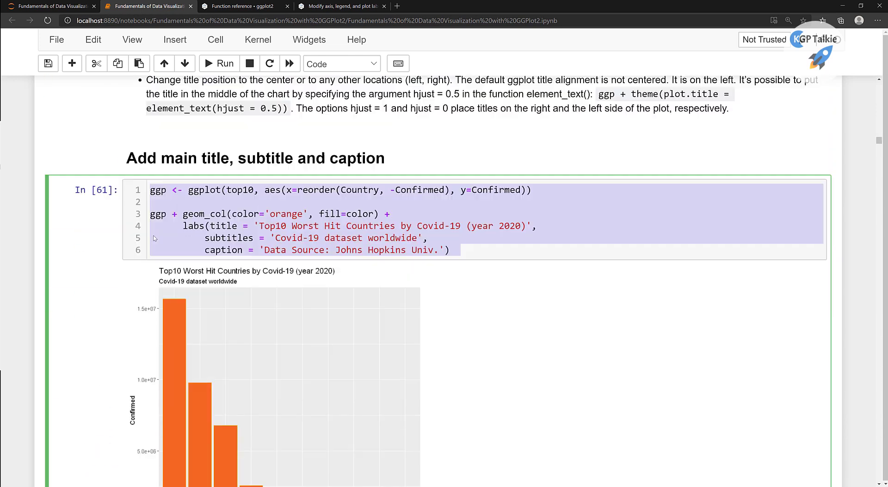
- Scroll down to the font-style section holding the copied top-10 Covid bar chart code
scroll("down", 3)
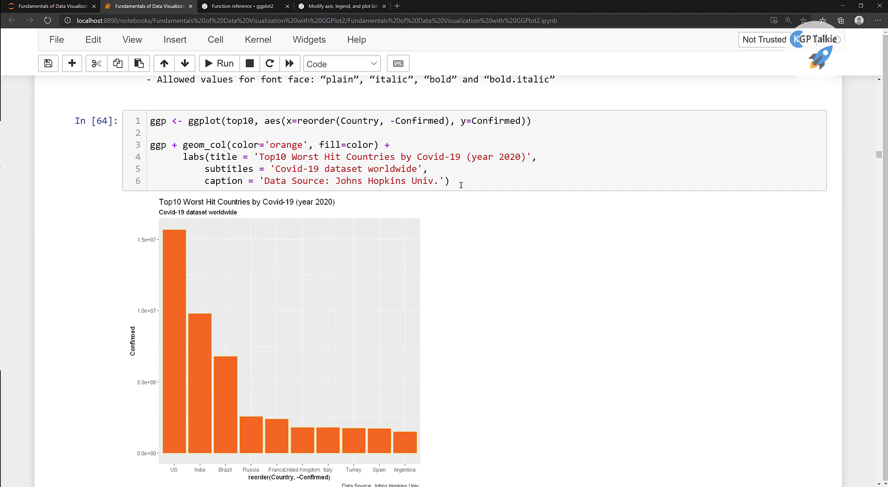
- Save the notebook and chain an empty theme() call after labs() in the chart code
key("ctrl+s")
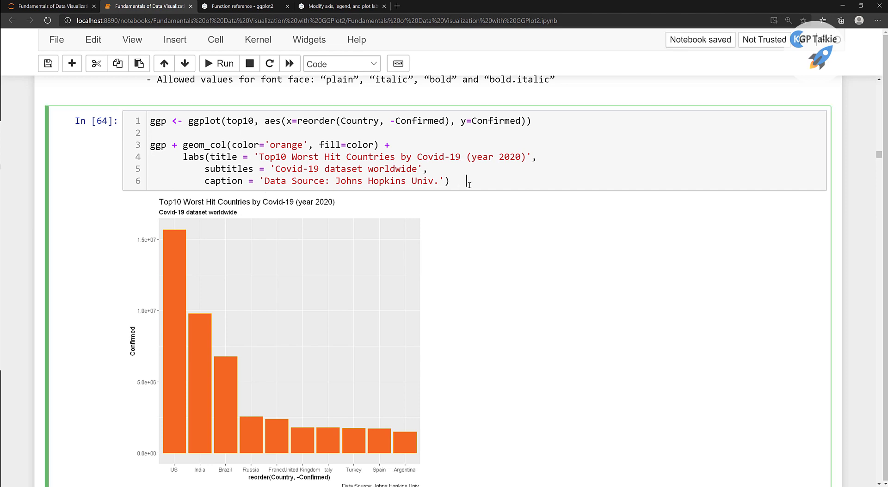
type("   +")
key("Enter")
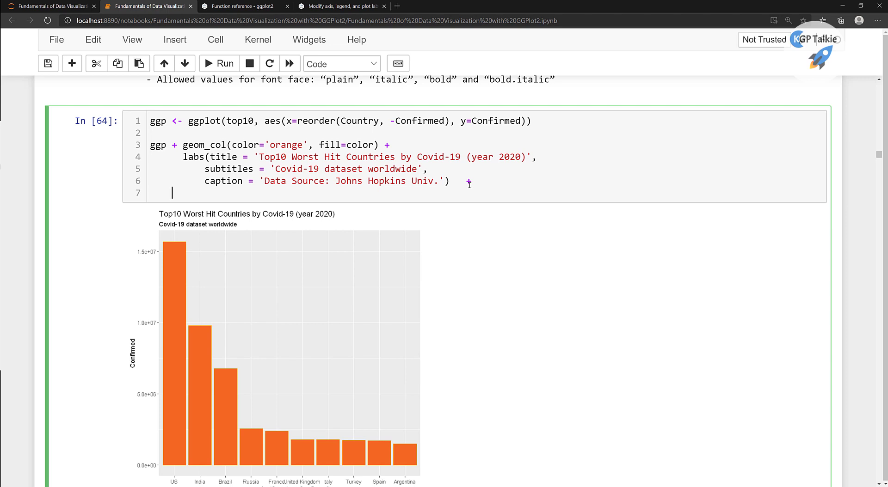
type("the")
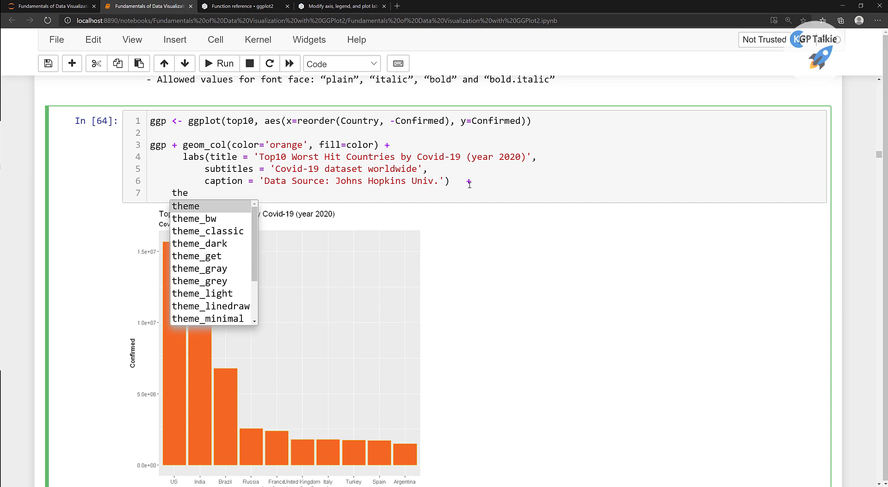
left_click(185, 206)
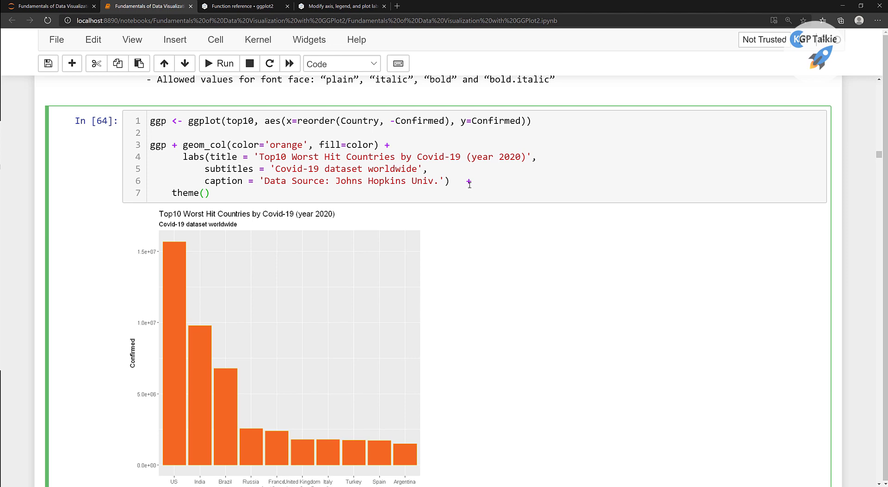
scroll("down", 3)
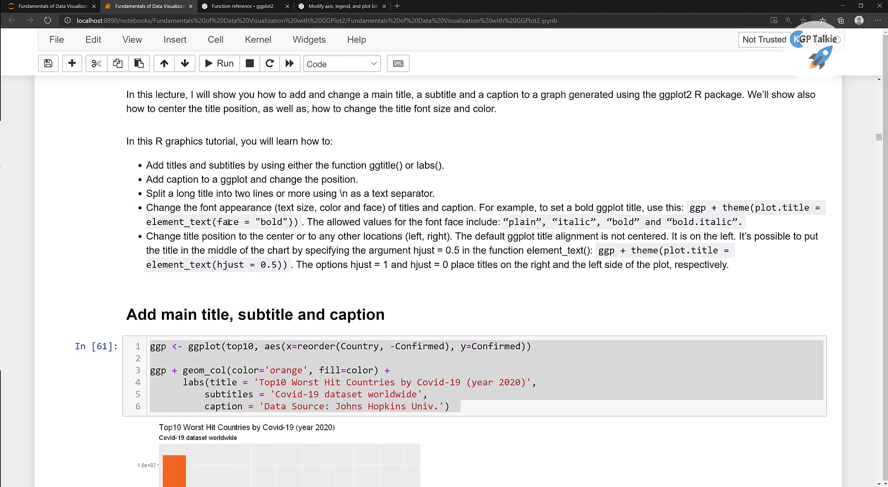
scroll("down", 3)
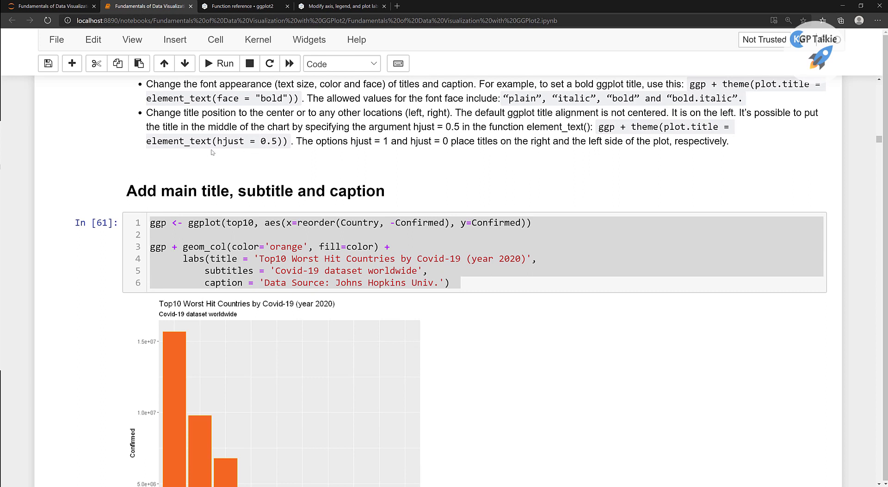
scroll("down", 3)
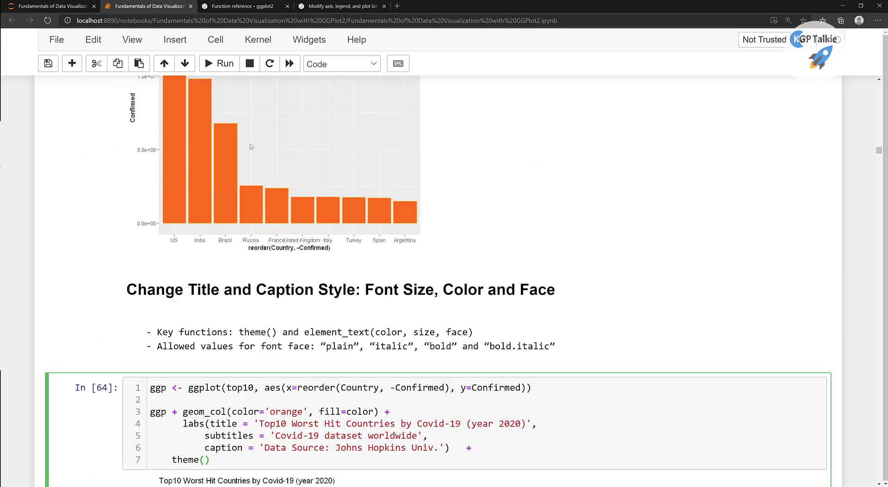
scroll("down", 3)
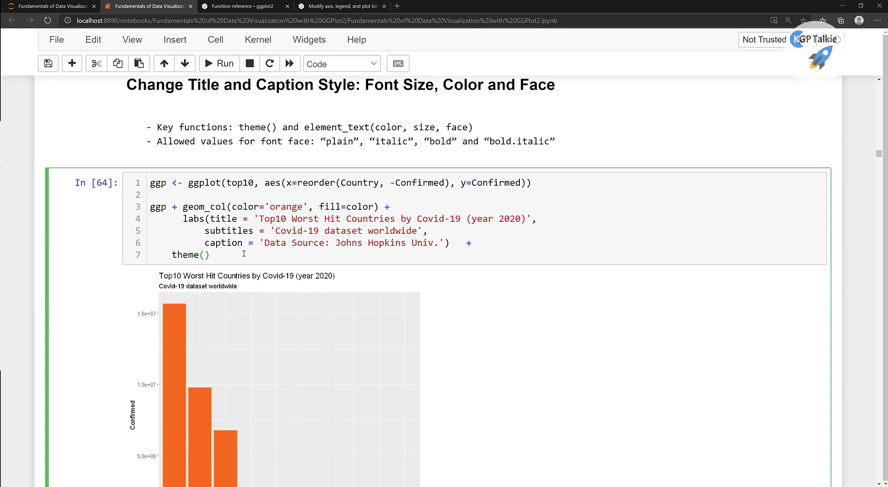
- Add plot.title = element_text() inside the theme() call
type("(")
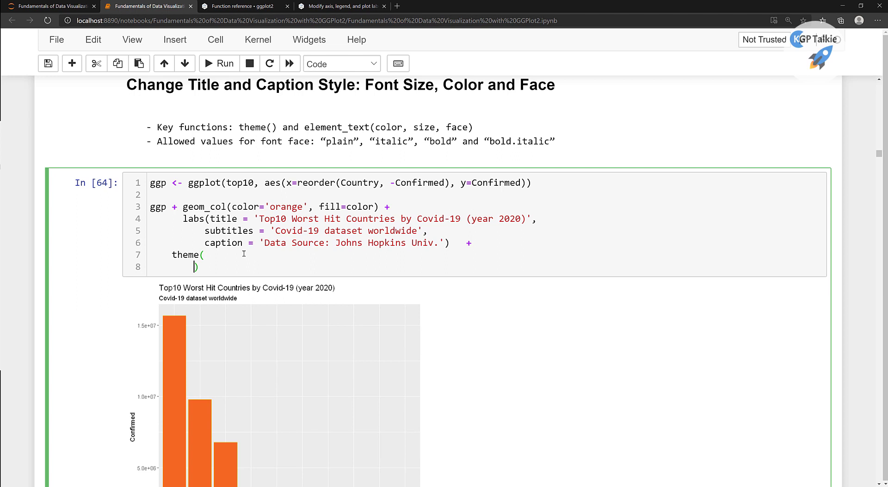
type("plot.")
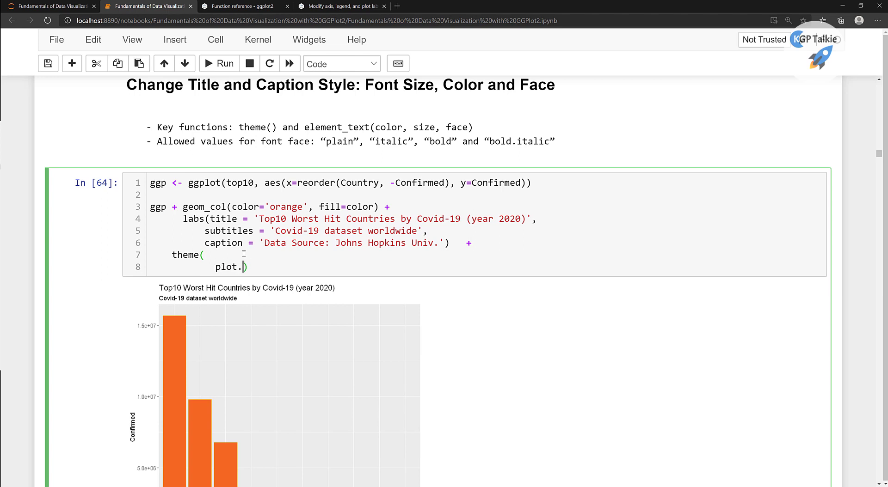
type("title = el")
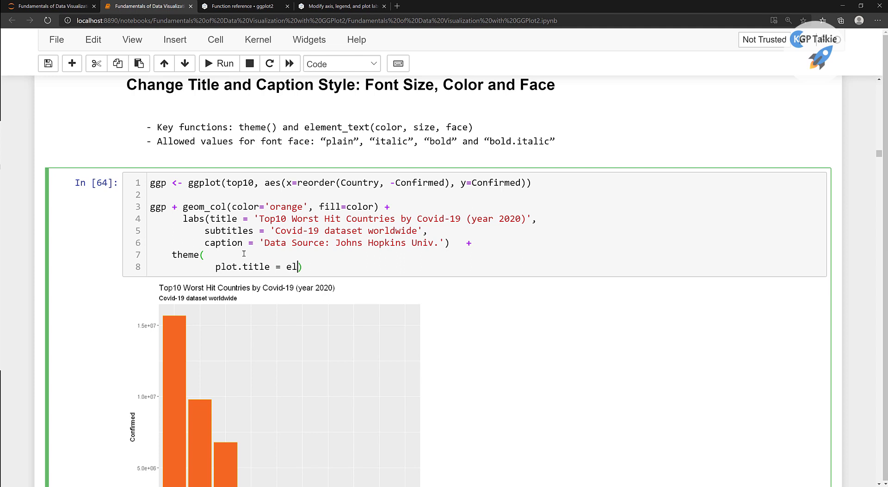
type("e")
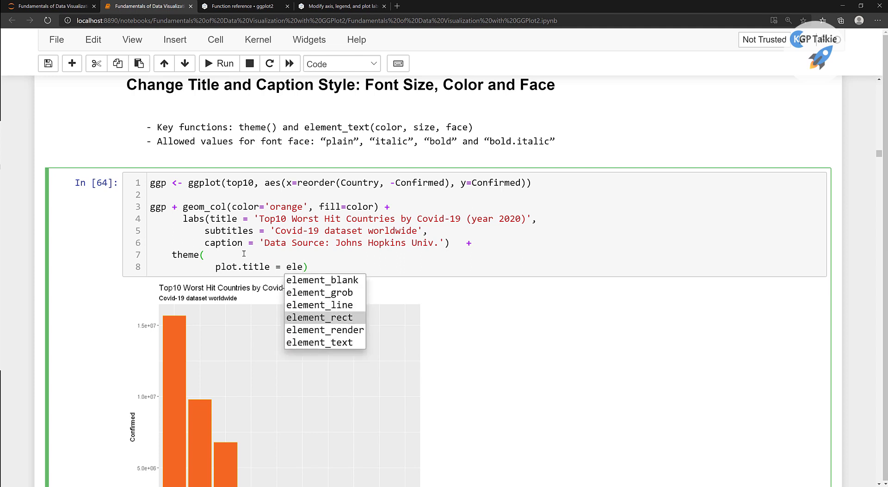
left_click(320, 342)
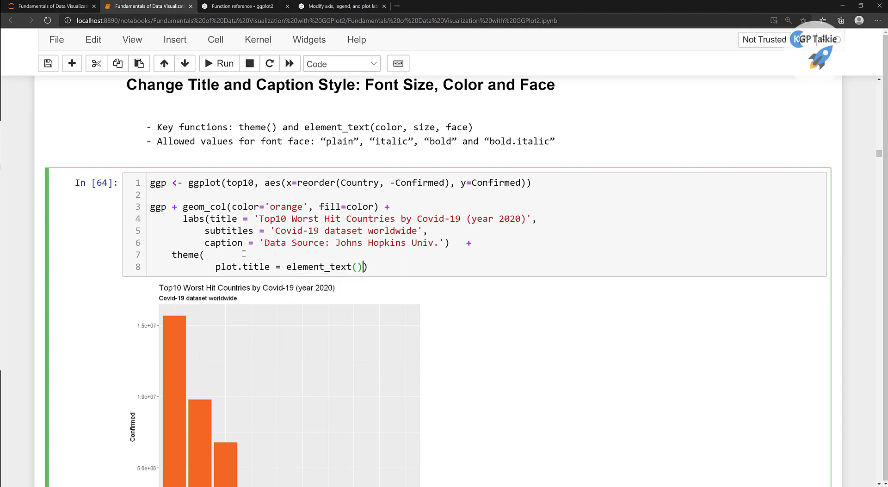
scroll("down", 3)
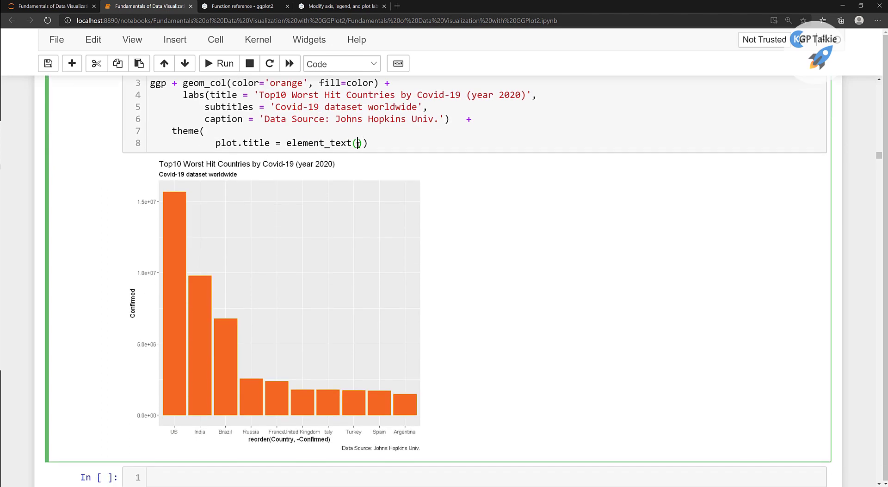
- Set the title's element_text colour to '#555555' and rerun the chart
type("ro")
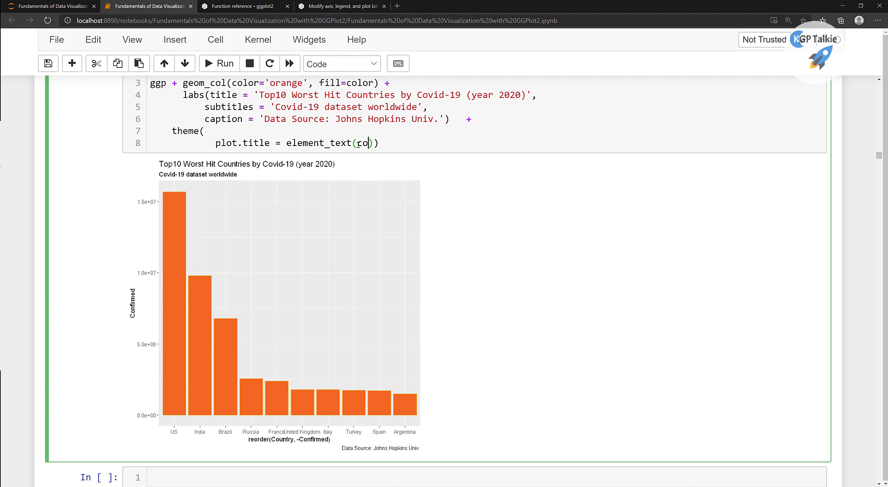
type("lor")
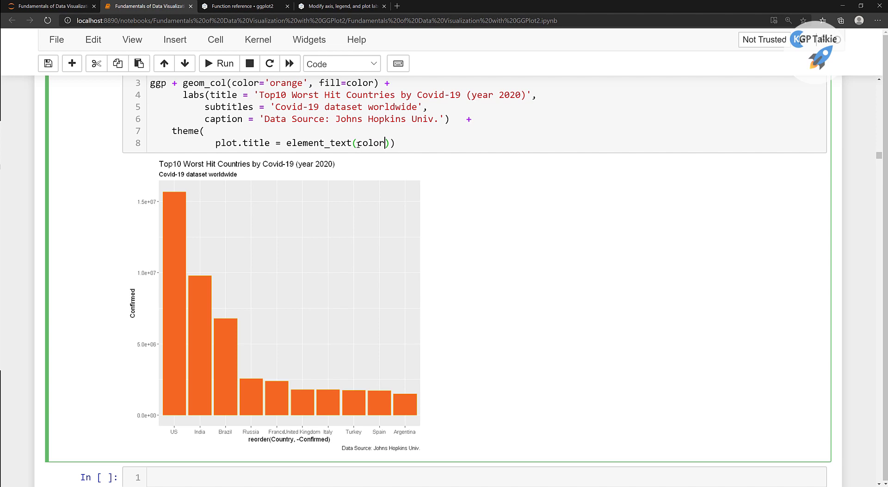
type("=''")
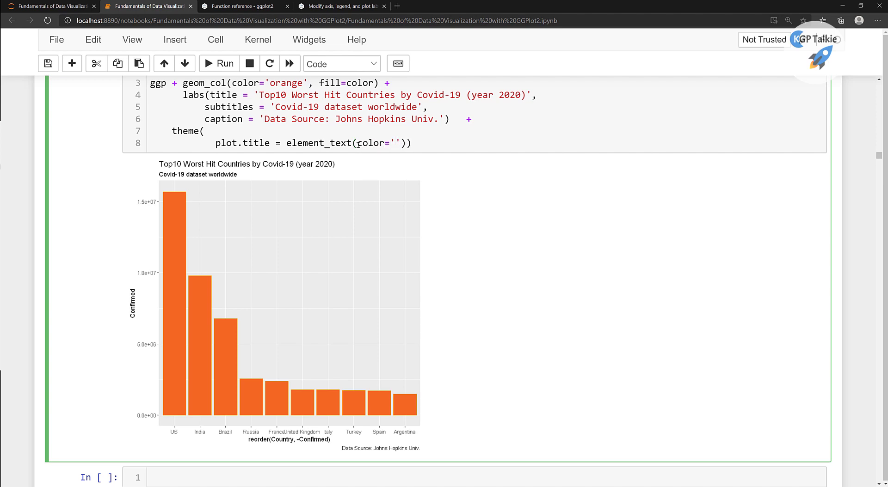
left_click(397, 143)
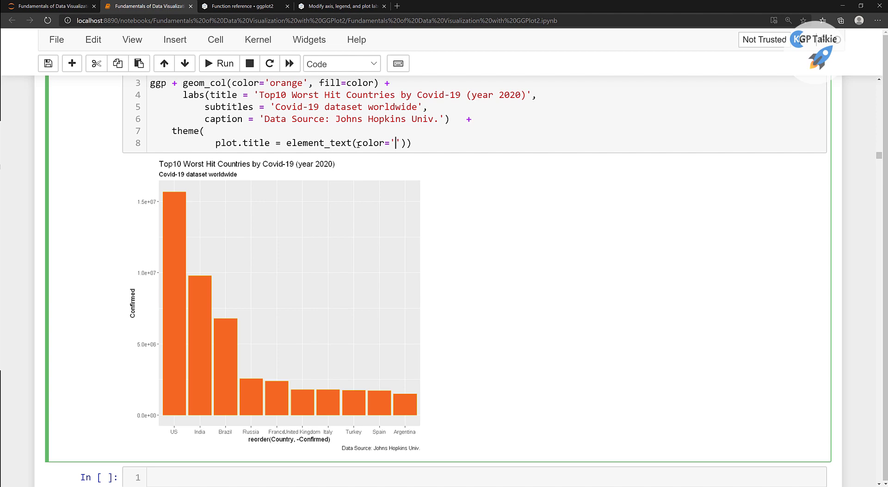
type("#6")
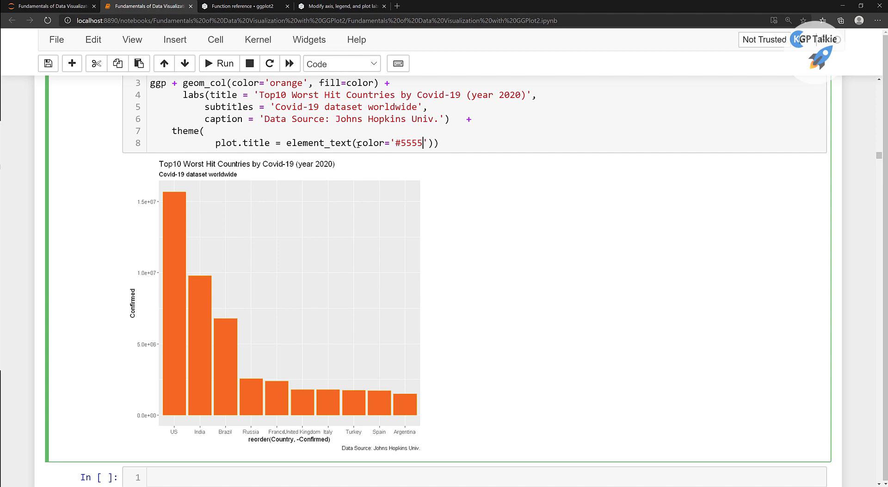
type("55")
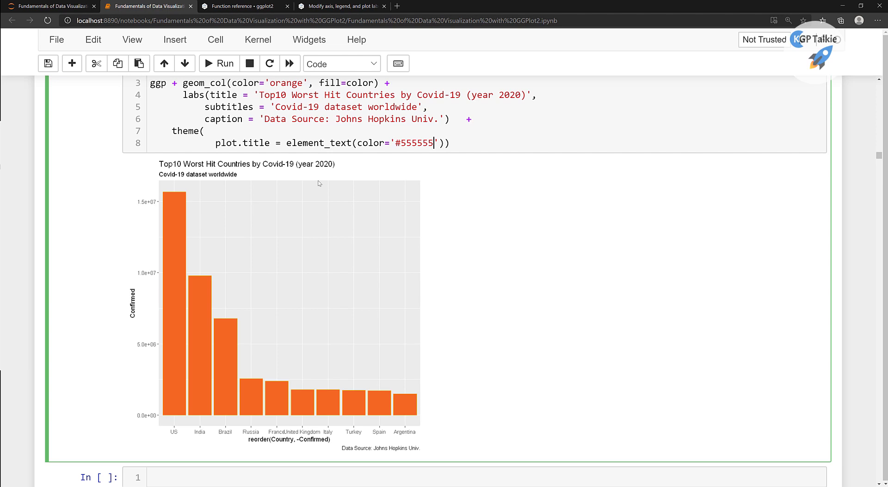
mouse_move(471, 143)
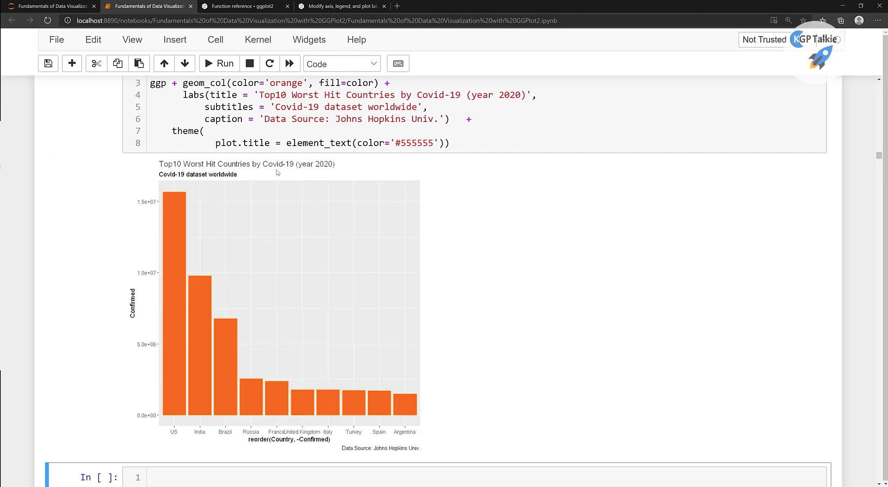
mouse_move(435, 158)
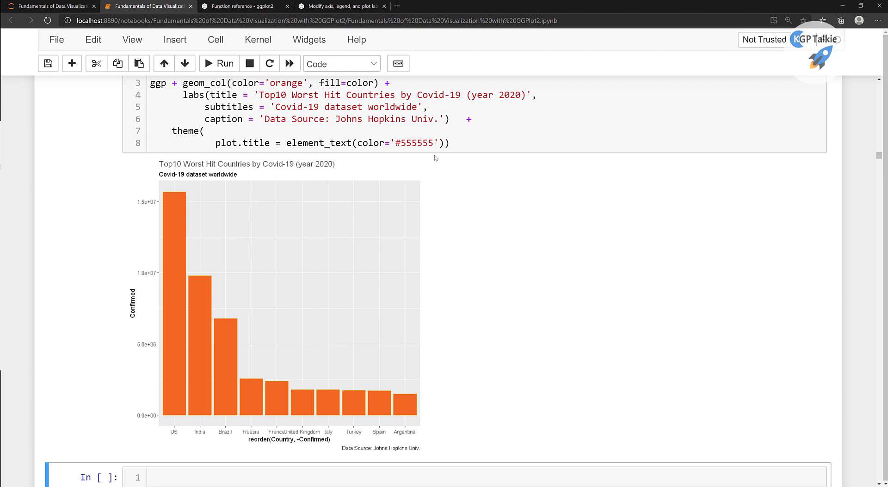
left_click(438, 143)
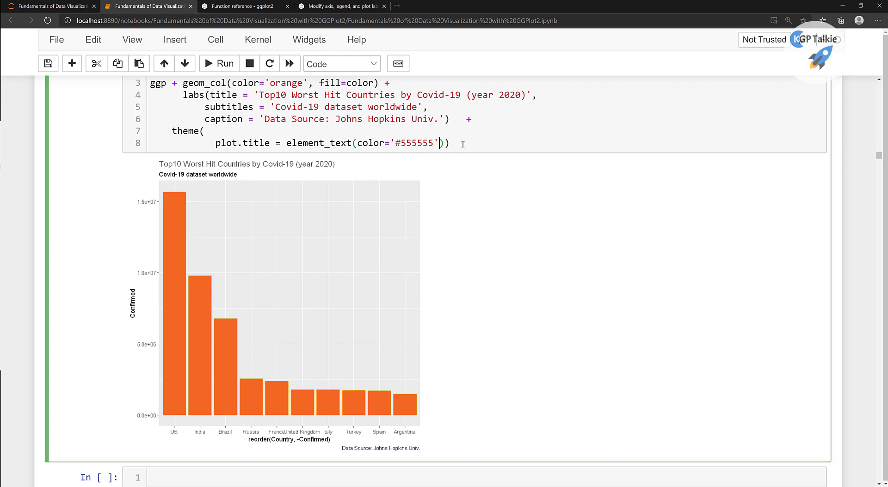
- Add size=24 to the title's element_text
type(", size=")
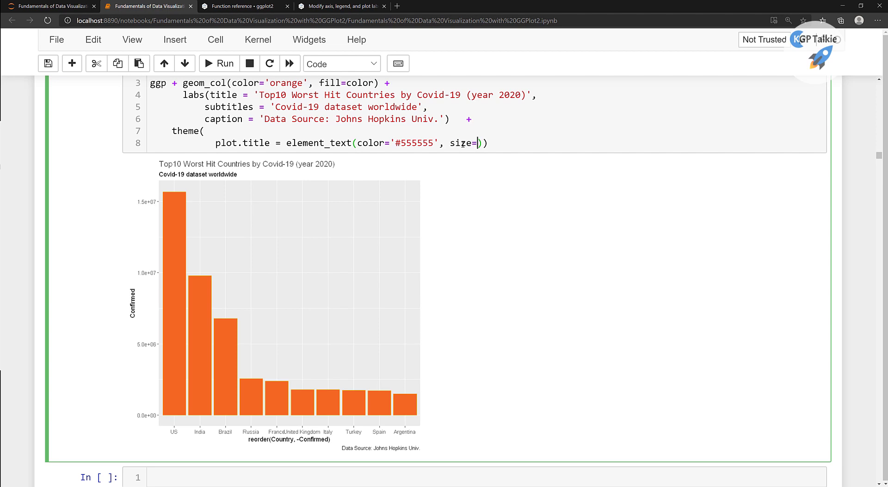
type("24")
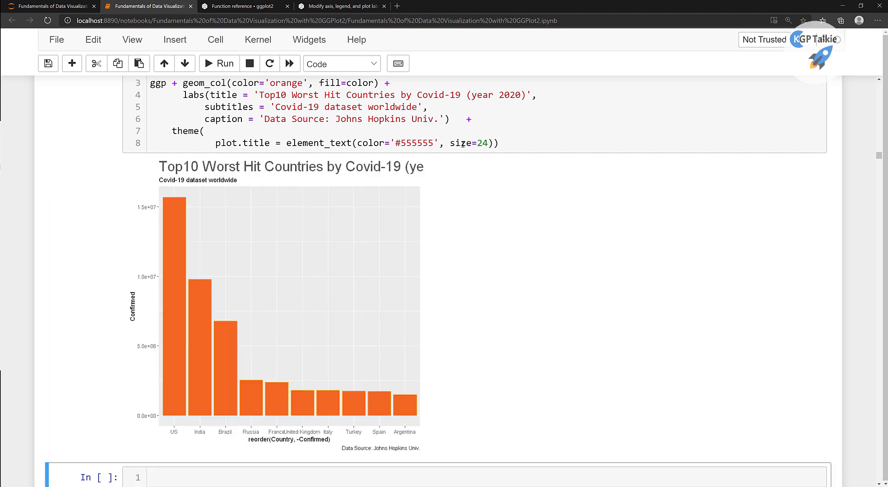
mouse_move(365, 170)
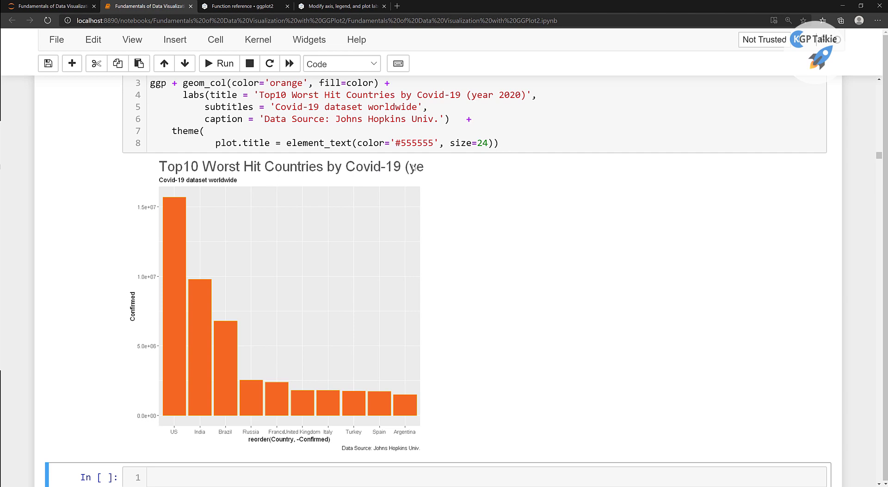
mouse_move(422, 179)
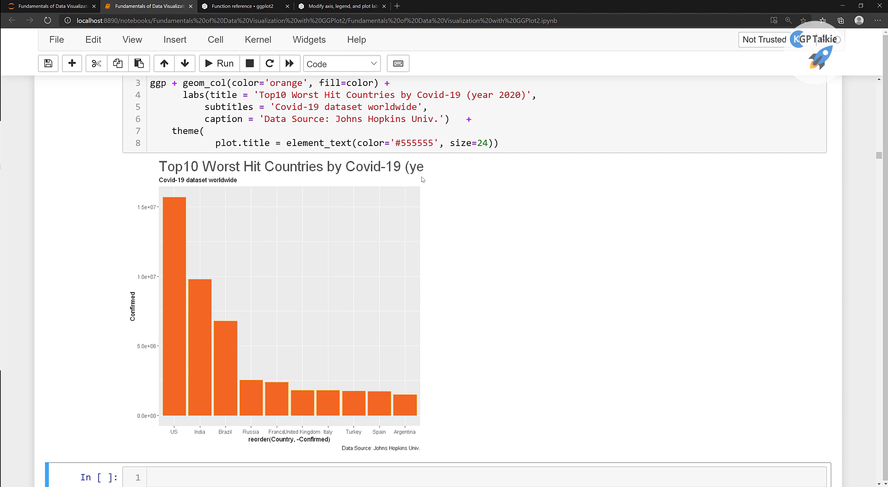
mouse_move(423, 167)
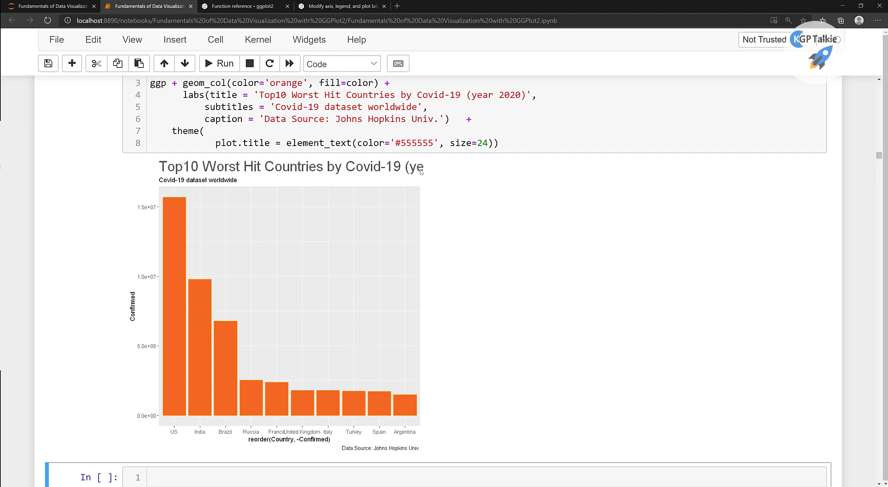
mouse_move(448, 96)
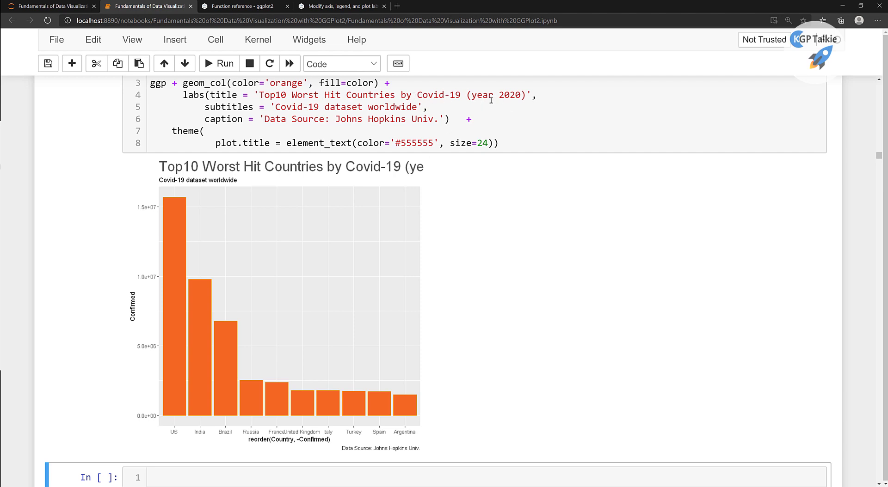
- Insert \n before '(year 2020)' in the title string and rerun the cell
type("\\n")
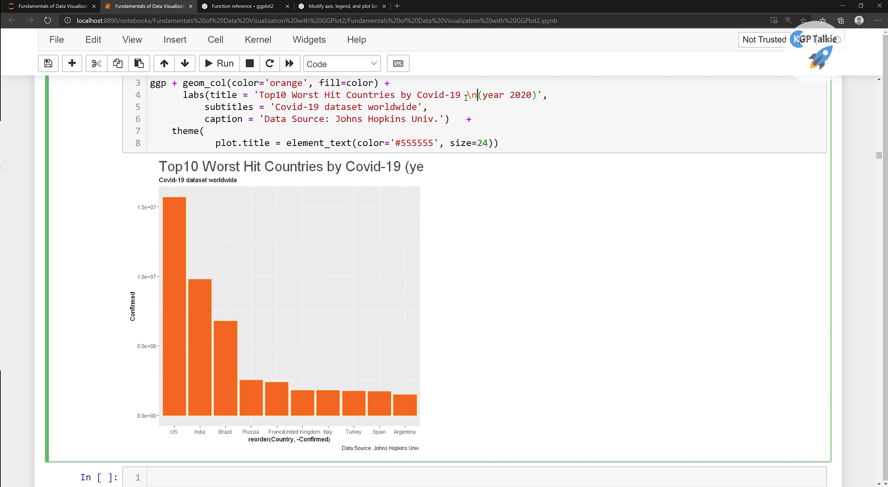
left_click(218, 63)
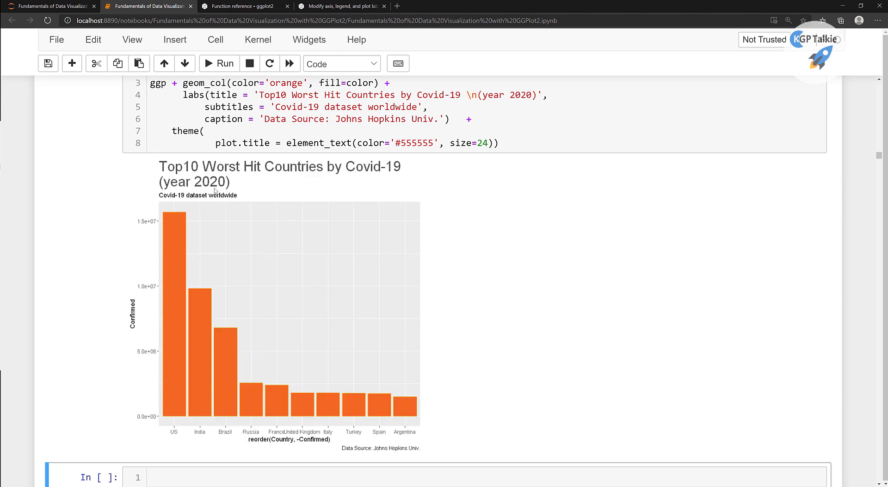
mouse_move(209, 187)
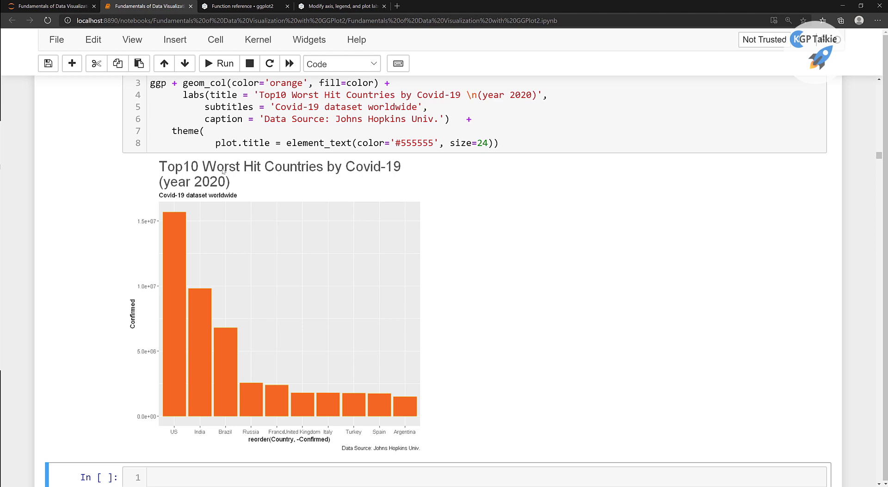
scroll("down", 3)
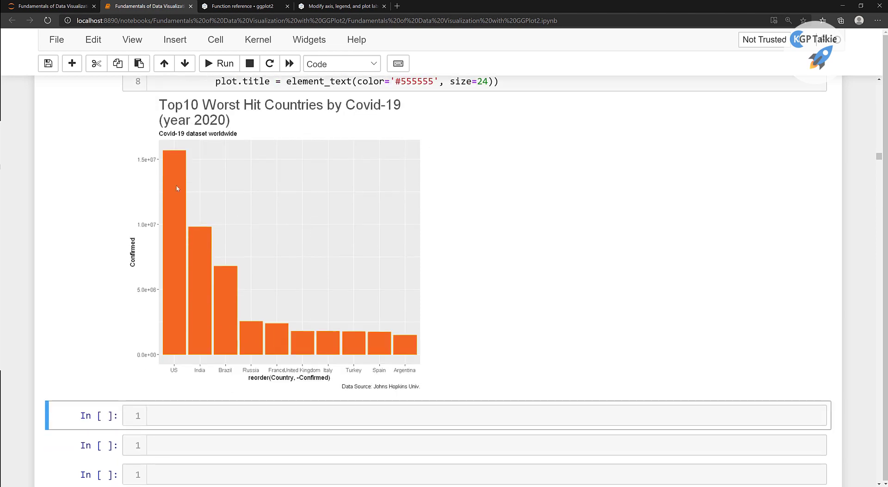
mouse_move(522, 306)
type(", fa")
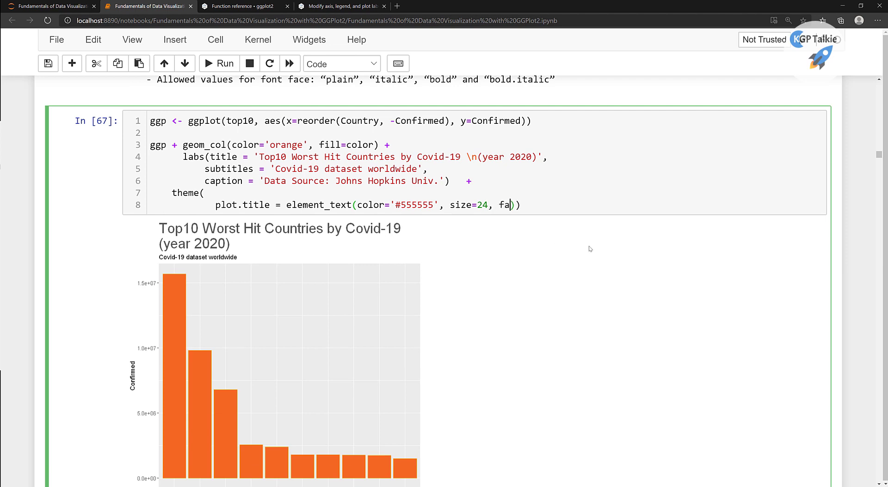
- Add face='bold' to plot.title and rerun the chart
type("ce='bold")
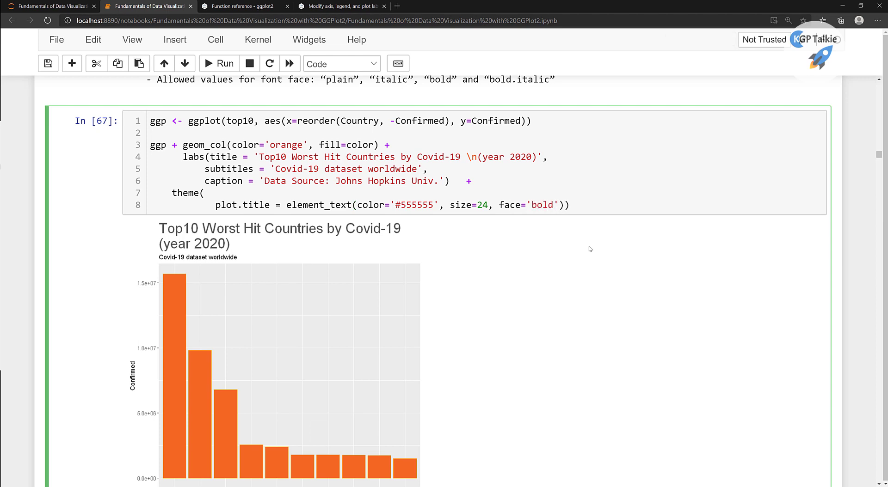
left_click(218, 63)
type("plot.subtitle = element_text(color='#555555', size=24, face='bold'))")
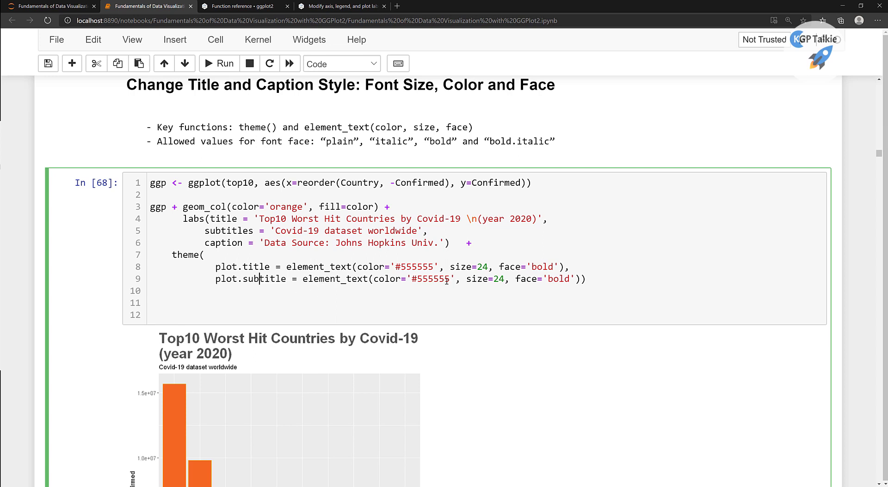
- Change the copied plot.subtitle line to colour #999999, size 16, italic face
double_click(432, 279)
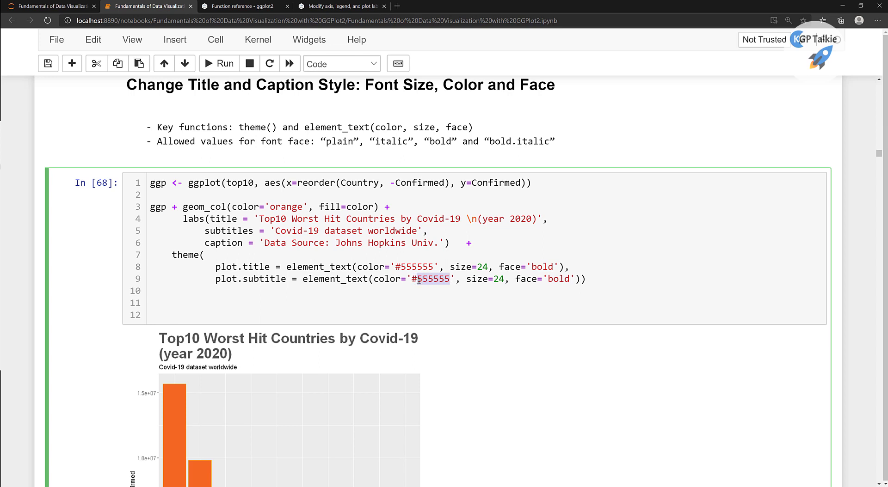
type("999999")
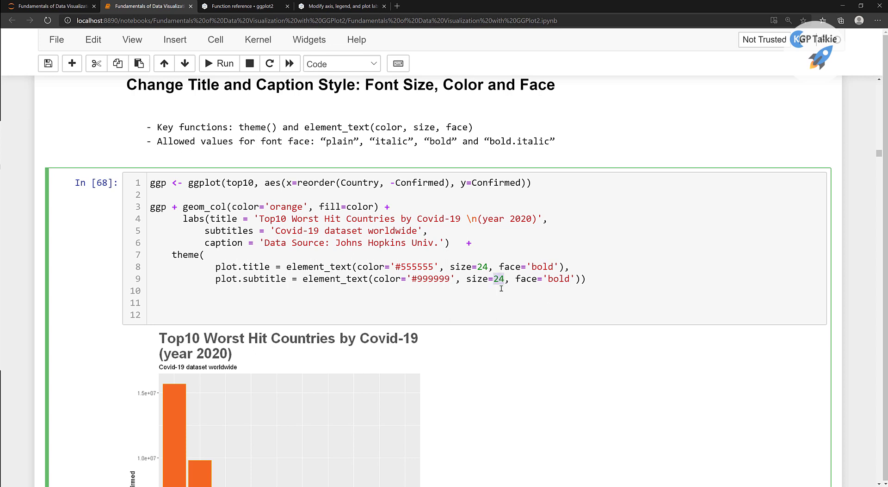
type("16")
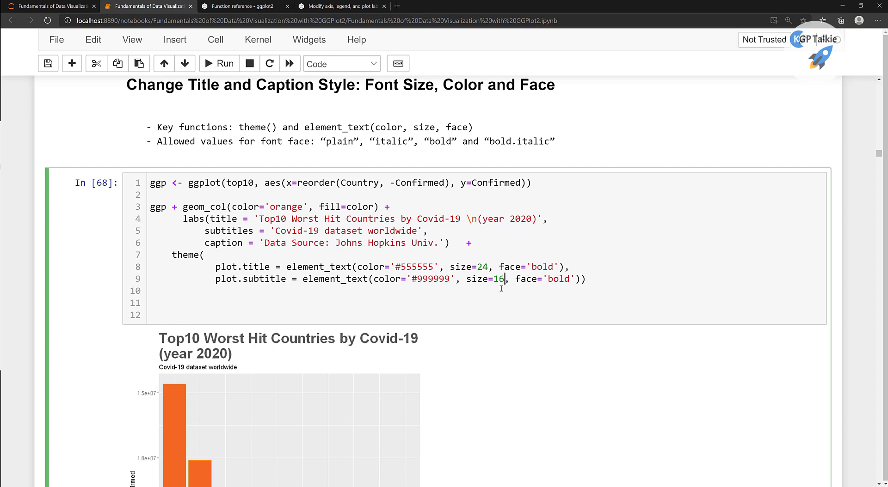
double_click(558, 279)
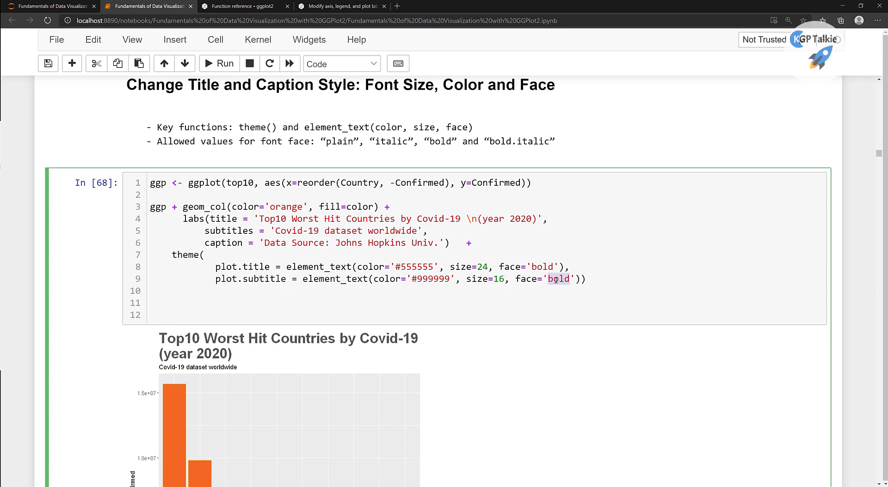
type("italic")
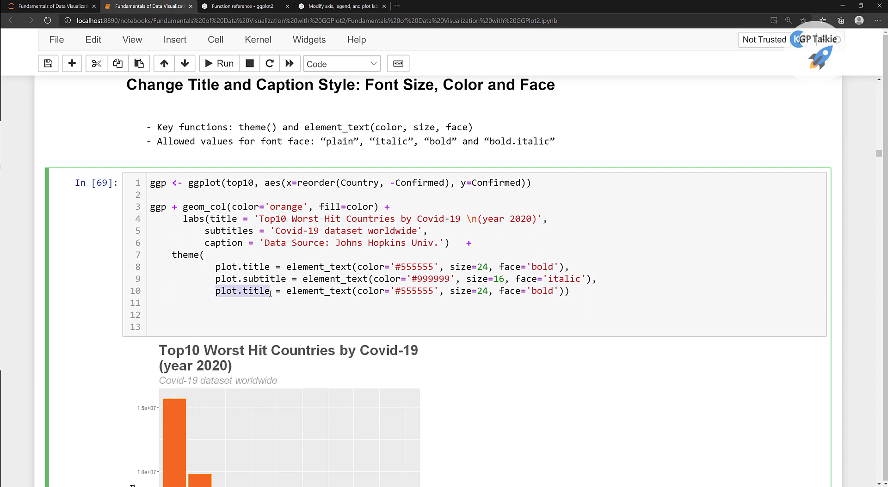
- Add a plot.caption element_text with colour #999999, size 12 and italic face
type("plot.caption")
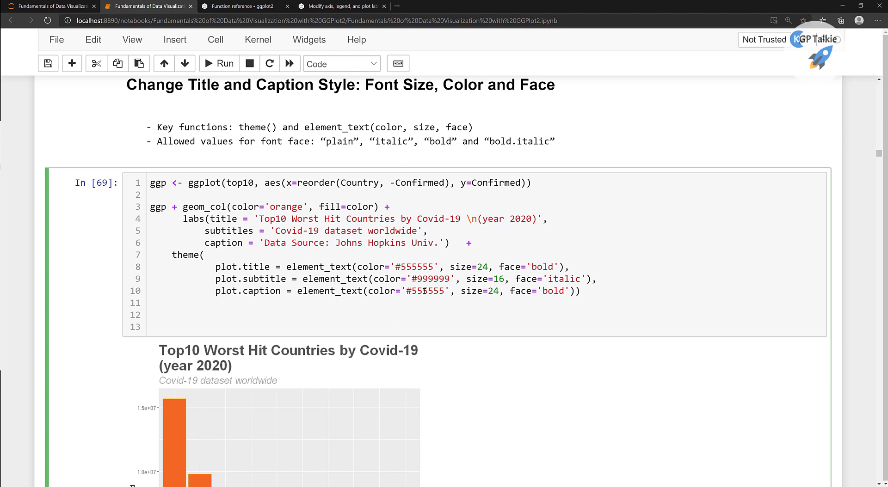
scroll("down", 3)
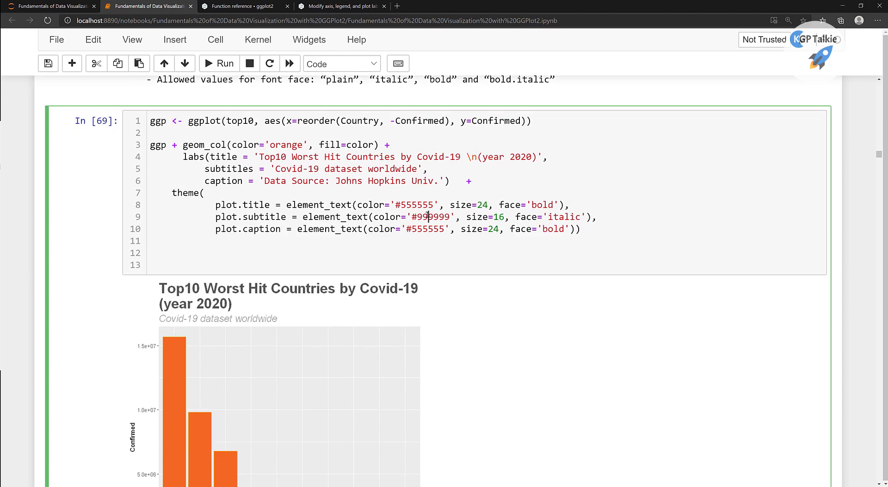
double_click(426, 229)
type("999999")
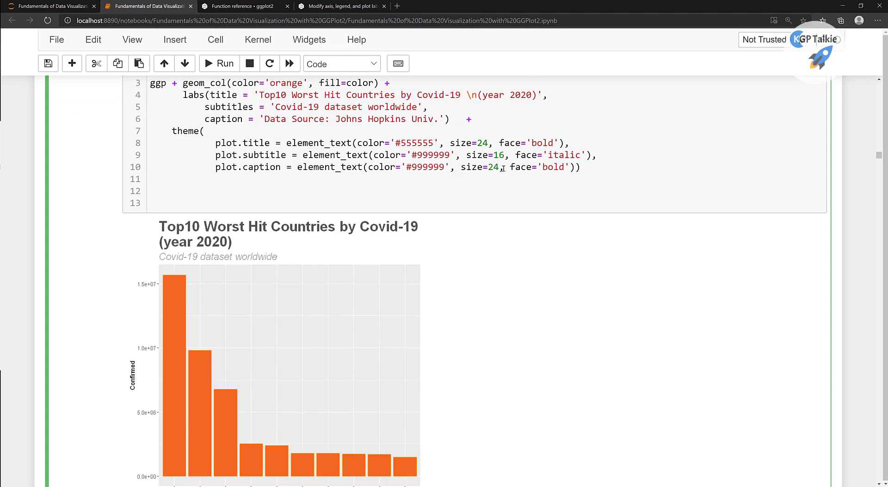
key("Backspace")
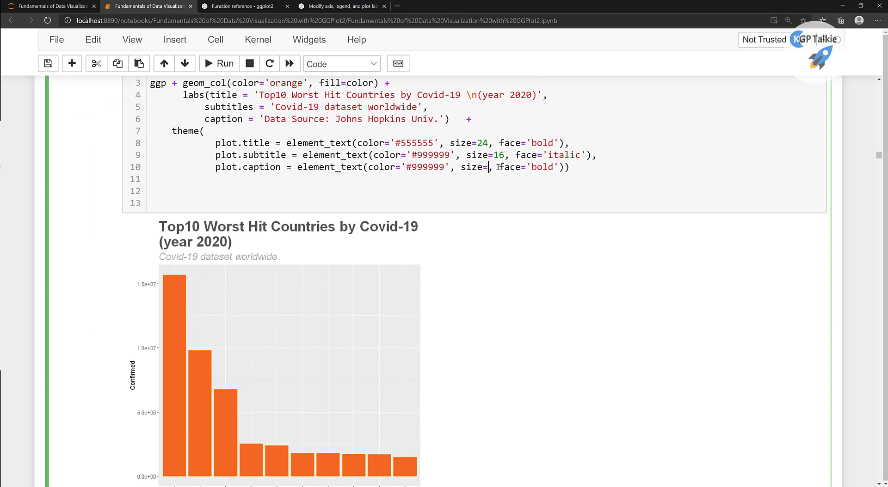
type("12")
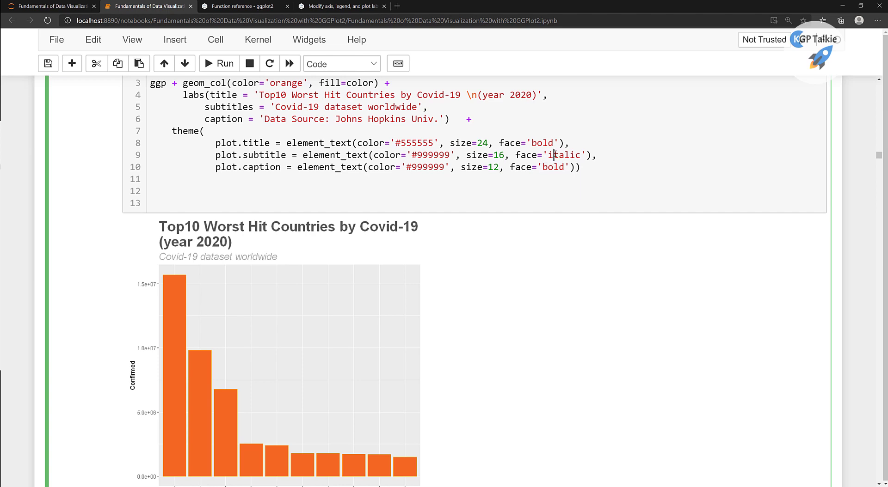
double_click(551, 167)
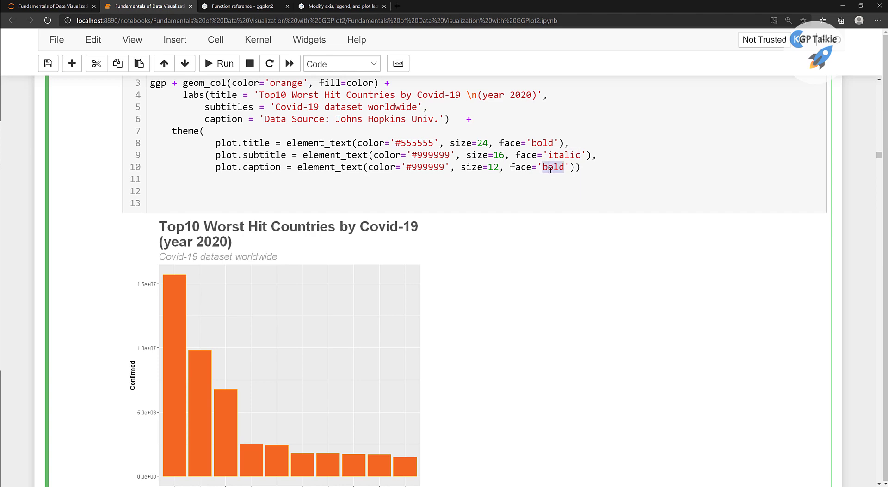
scroll("down", 3)
type("italic")
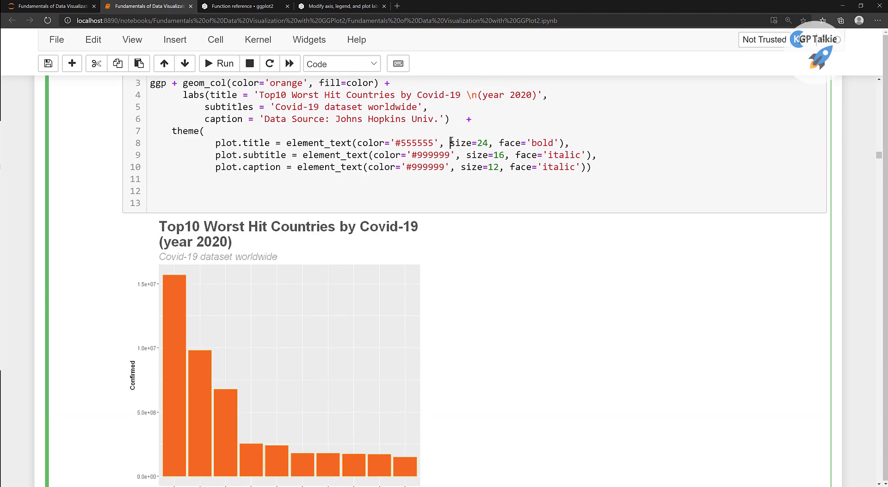
scroll("down", 3)
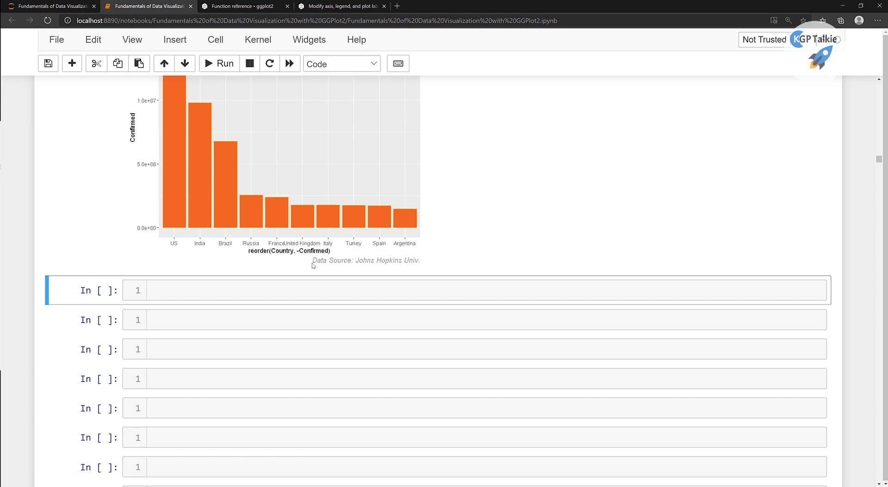
mouse_move(414, 272)
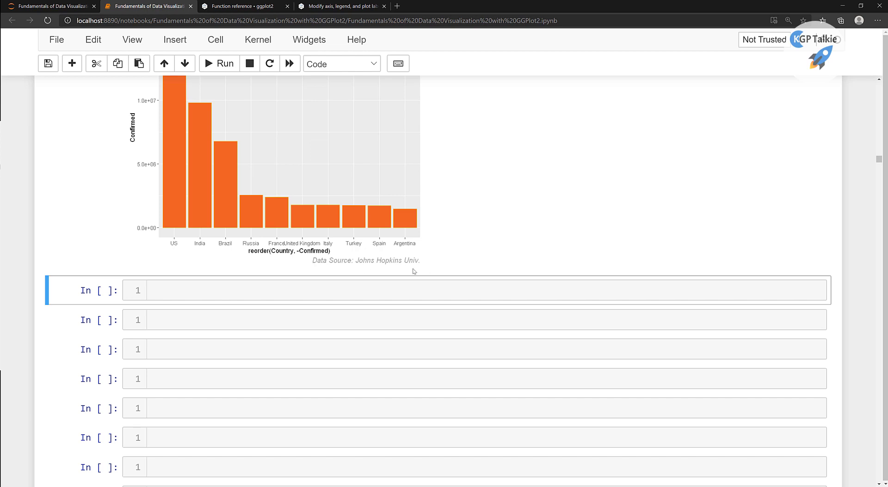
mouse_move(375, 268)
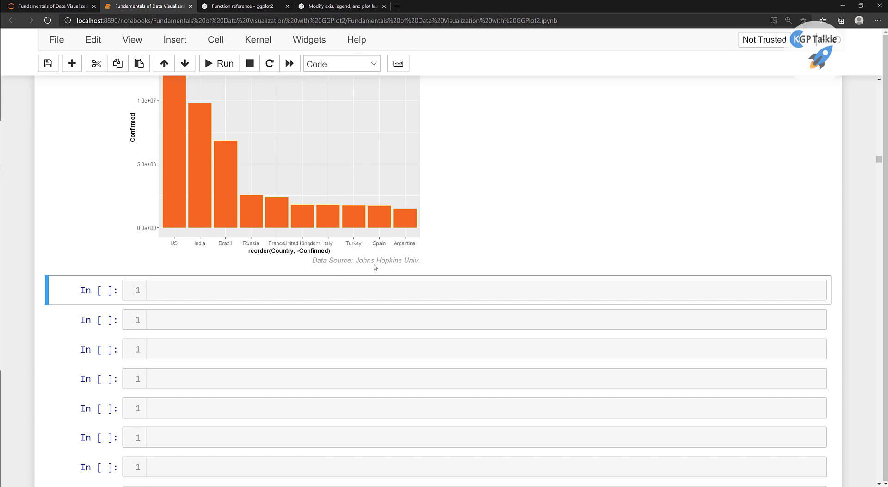
mouse_move(355, 264)
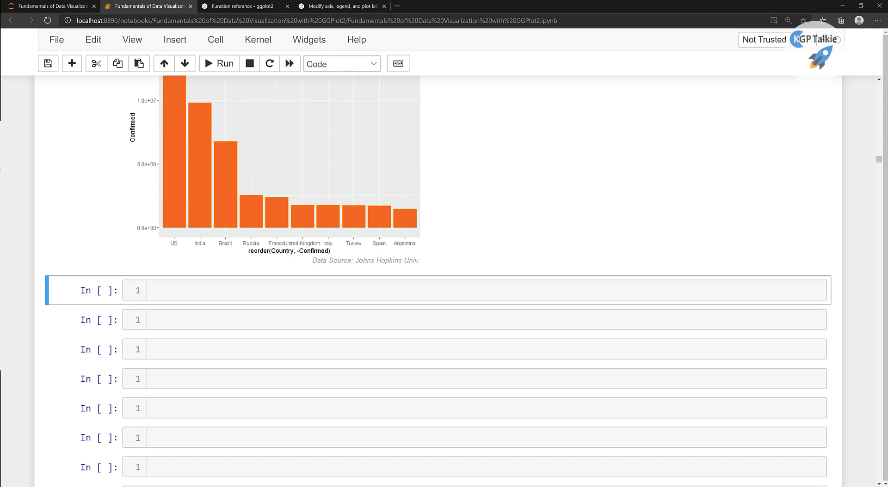
mouse_move(347, 256)
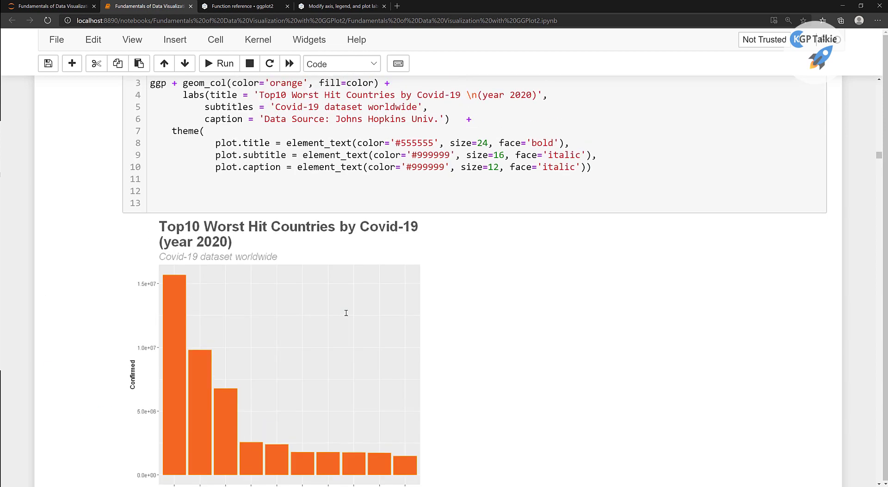
- Scroll down to check the grey italic Data Source caption under the bars
scroll("down", 3)
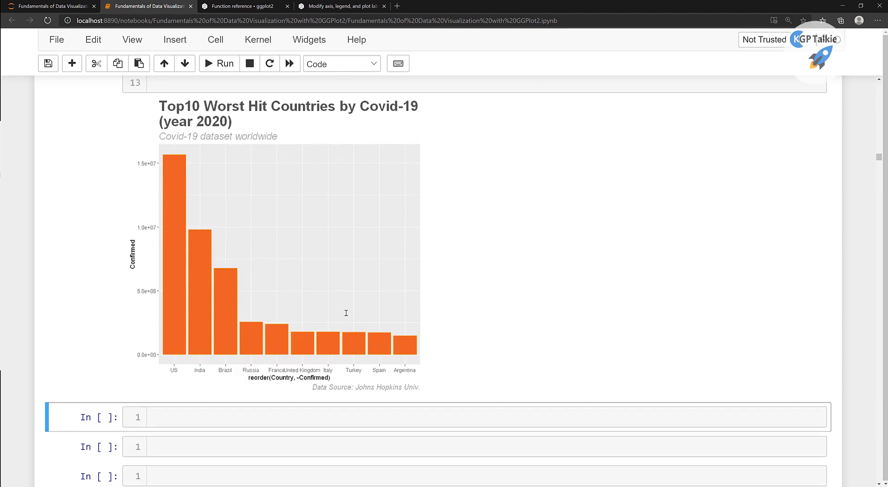
scroll("down", 3)
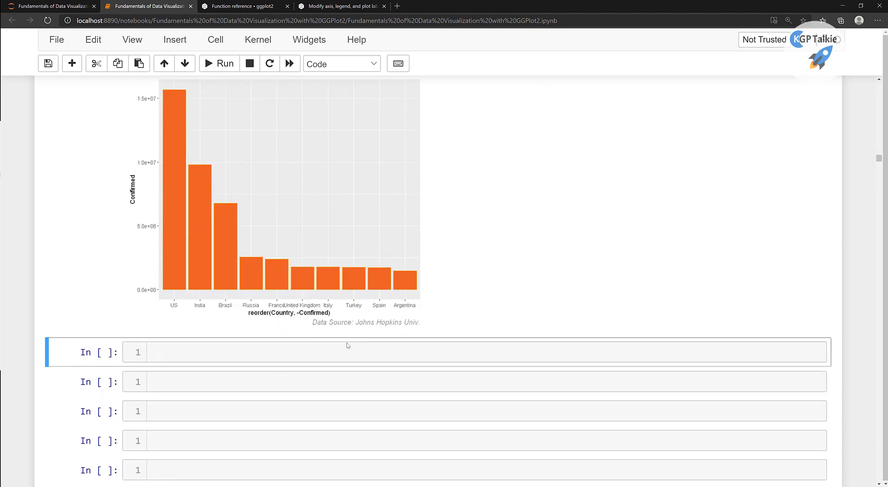